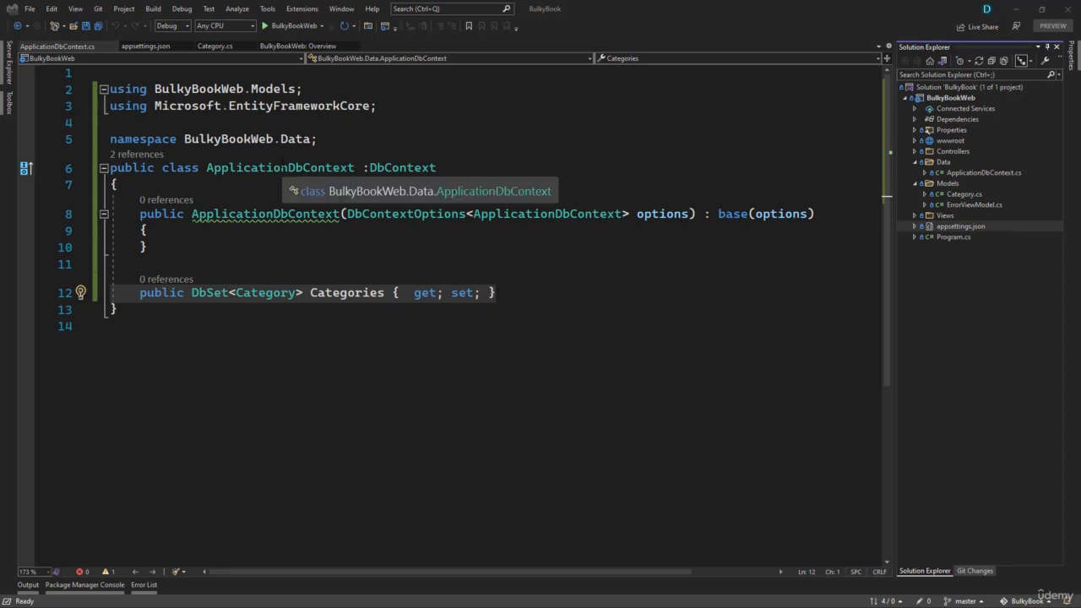
mouse_move(352, 188)
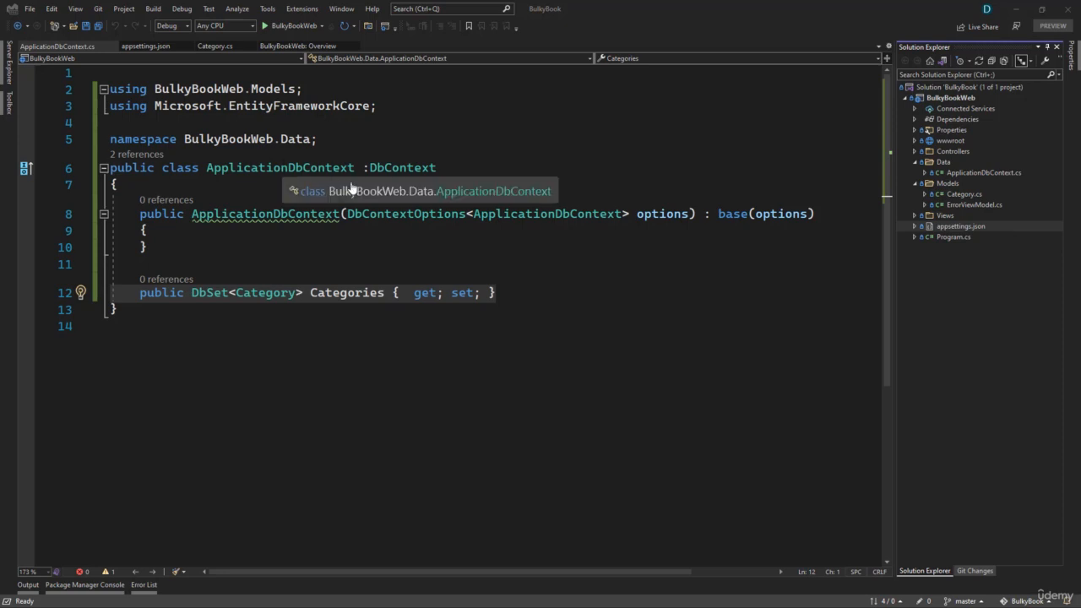
mouse_move(952, 243)
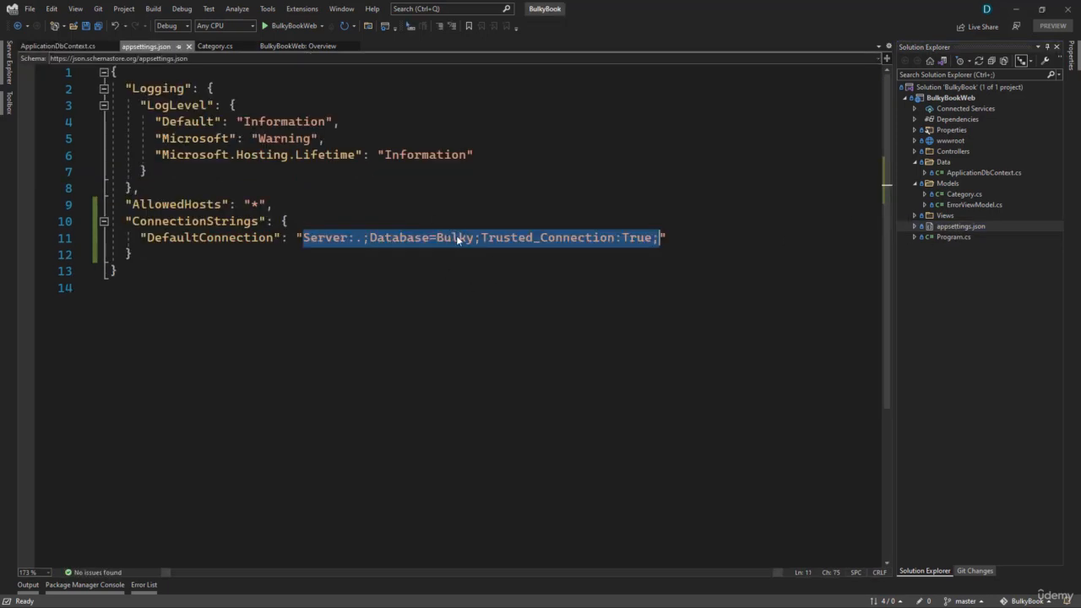
mouse_move(453, 316)
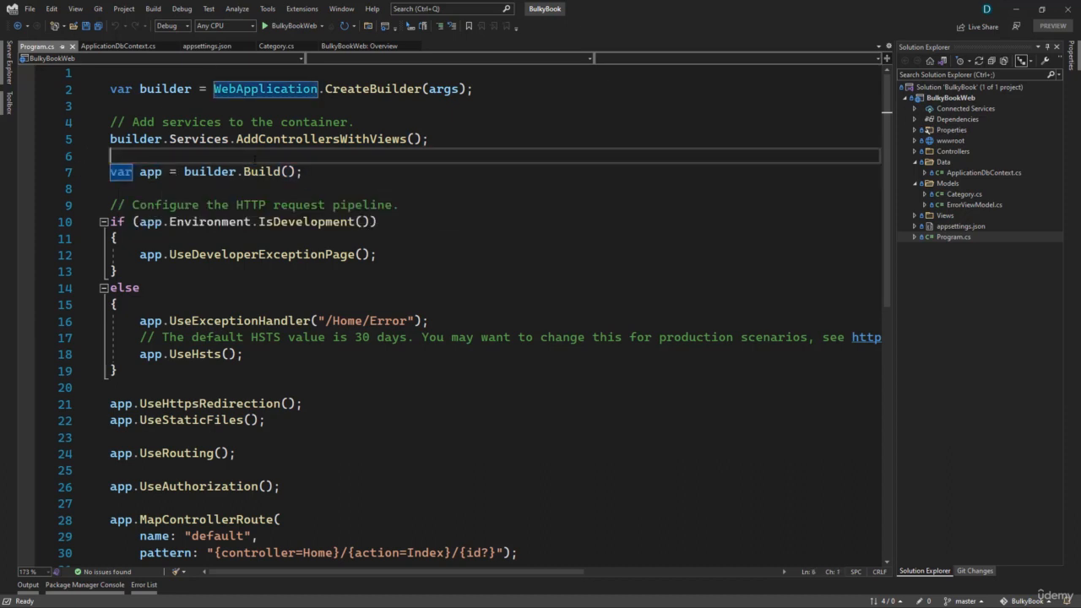
Step: Add builder.Services.AddDbContext<ApplicationDbContext>() below AddControllersWithViews, importing BulkyBookWeb.Data
key("Enter")
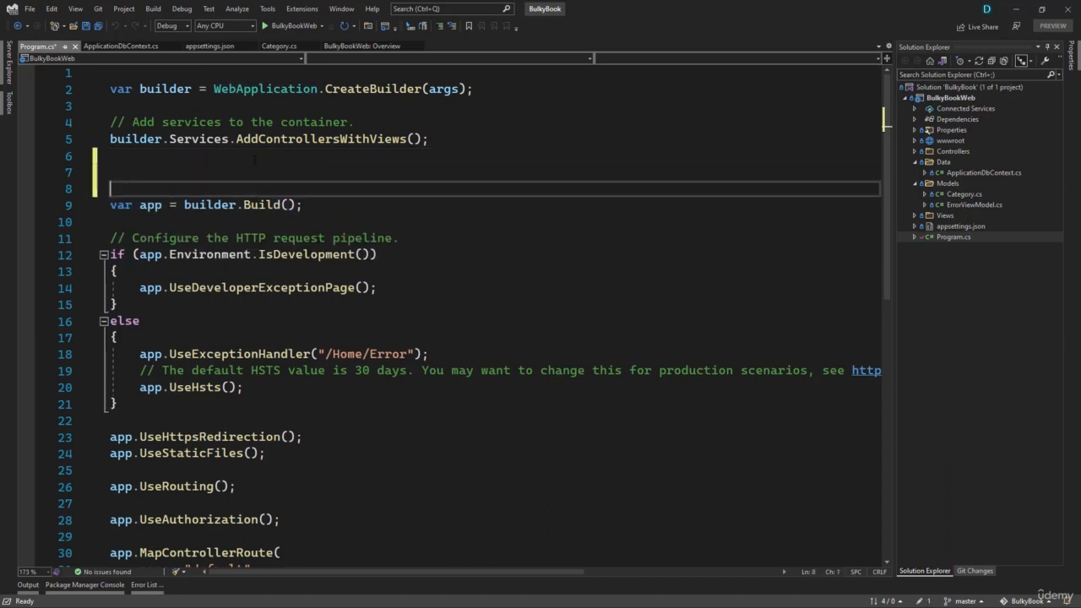
type("builder.s")
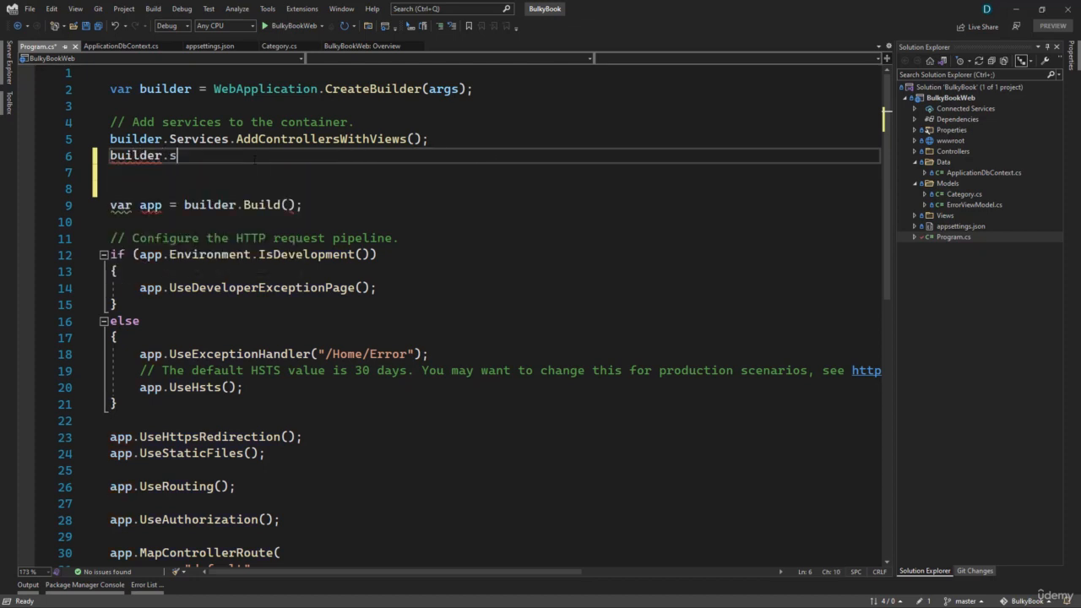
type("ervices.AddControllers();")
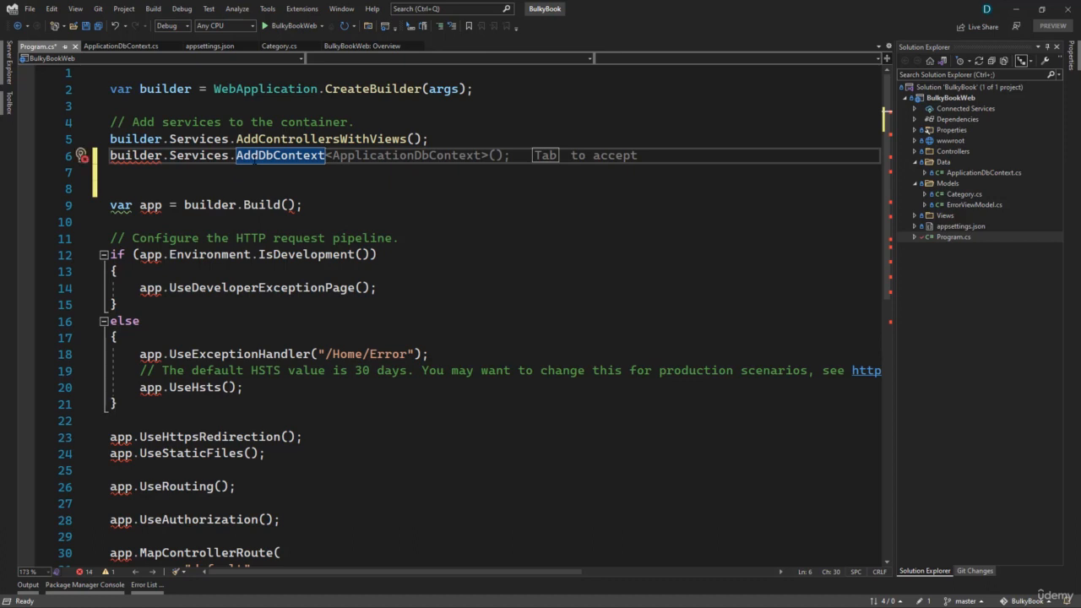
key("Tab")
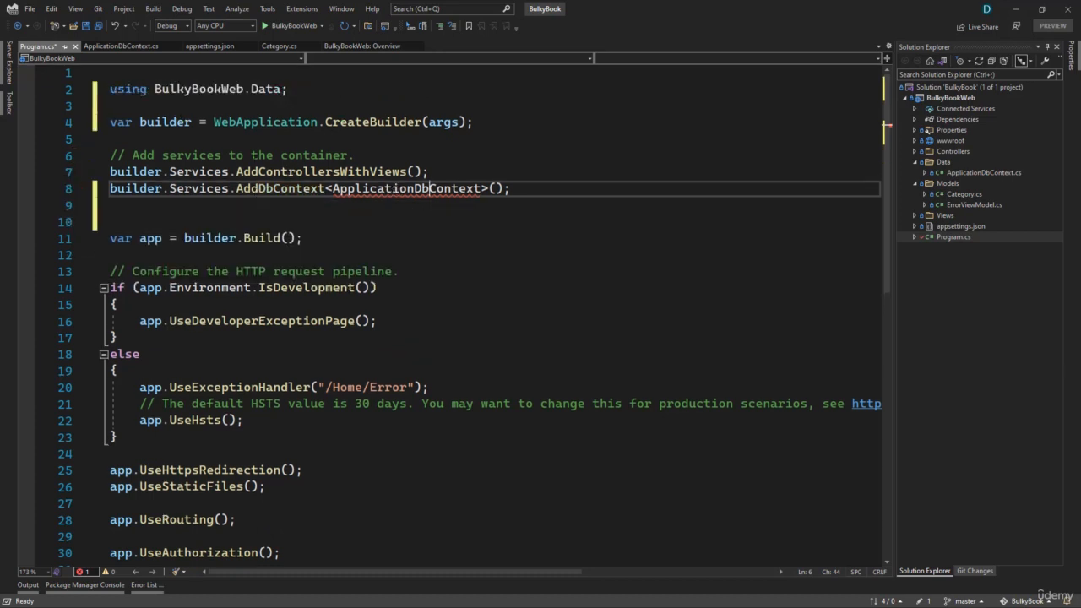
double_click(405, 189)
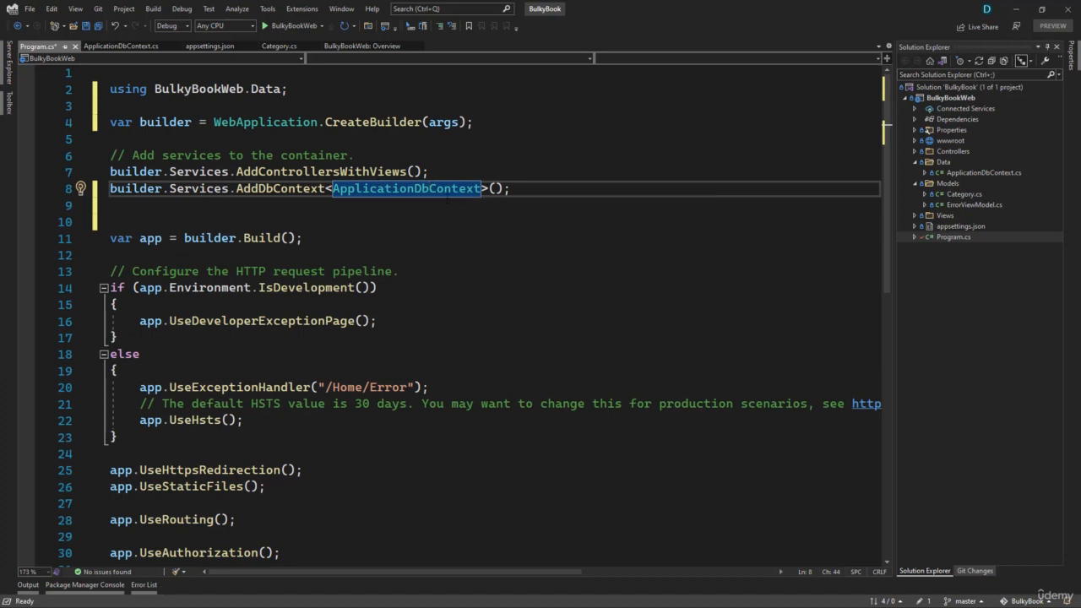
mouse_move(405, 189)
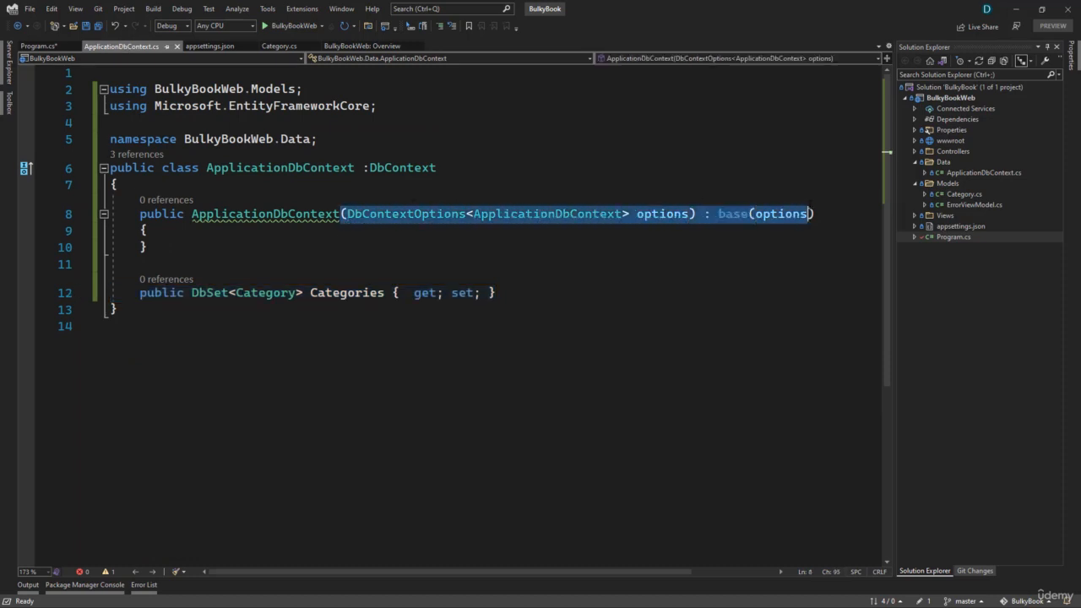
Step: Pass AddDbContext an options => options.UseSqlServer lambda and look for fixes to its errors
double_click(264, 214)
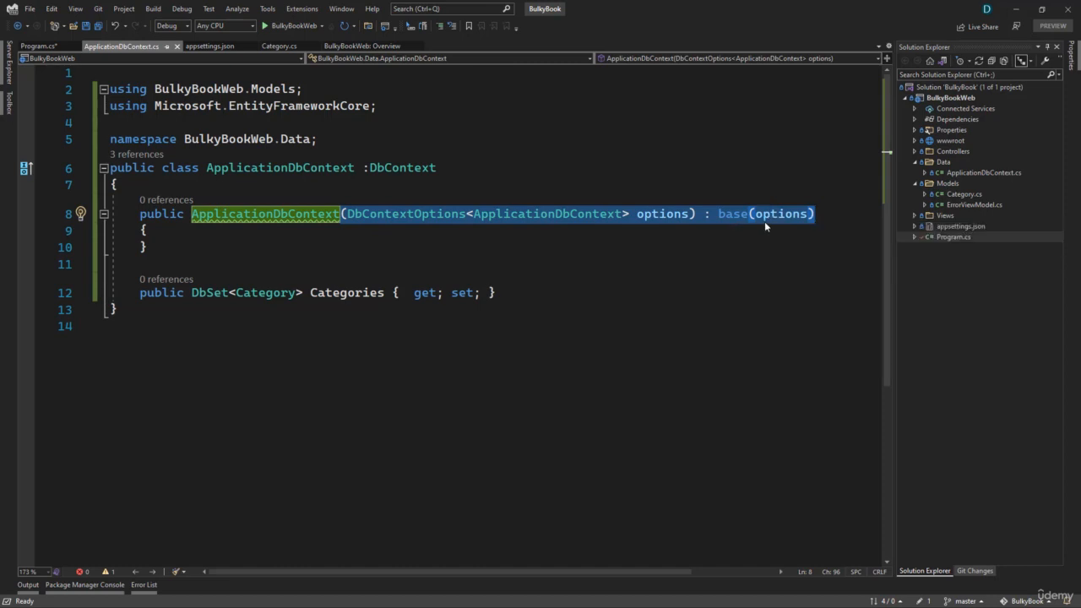
mouse_move(767, 227)
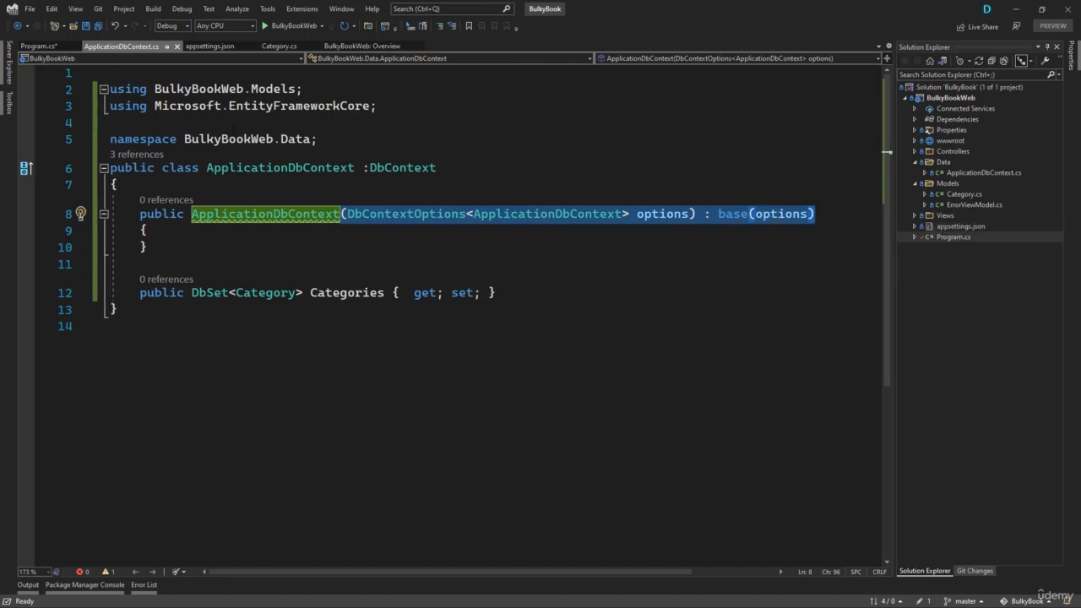
left_click(40, 45)
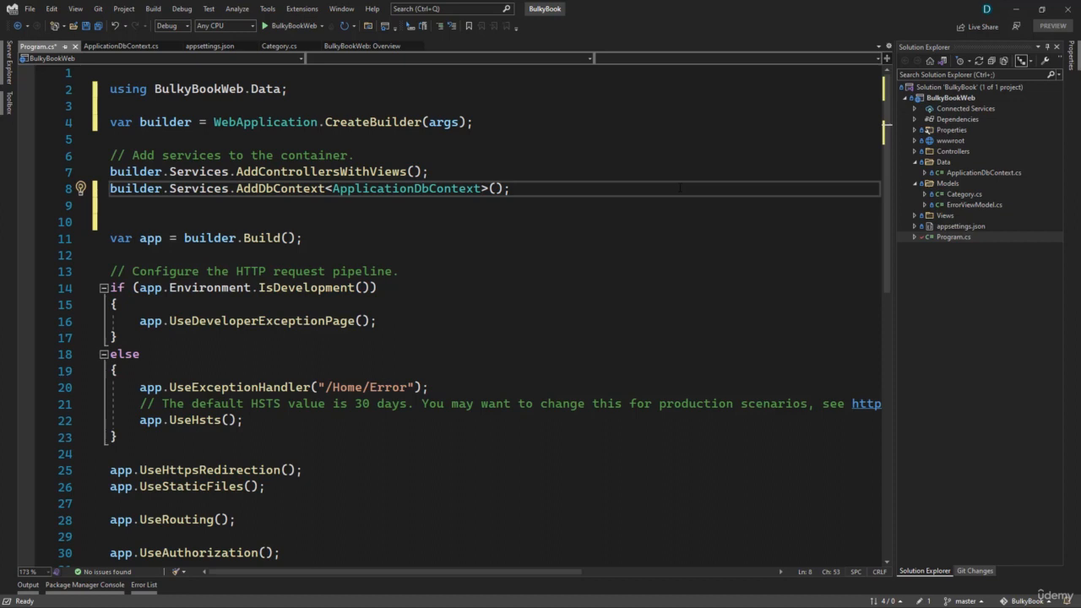
type("options =>")
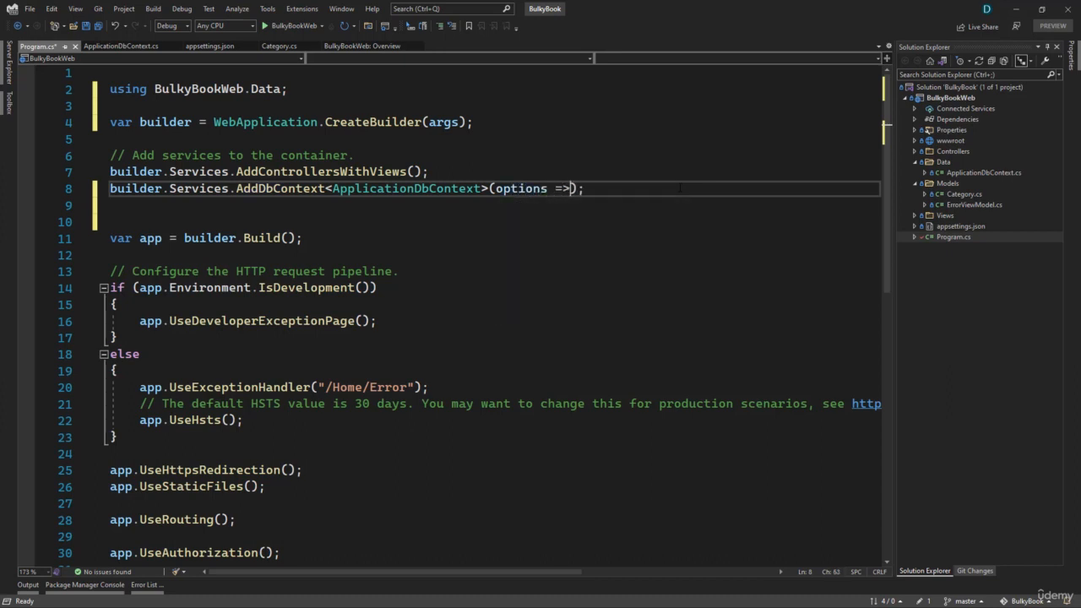
type("optio")
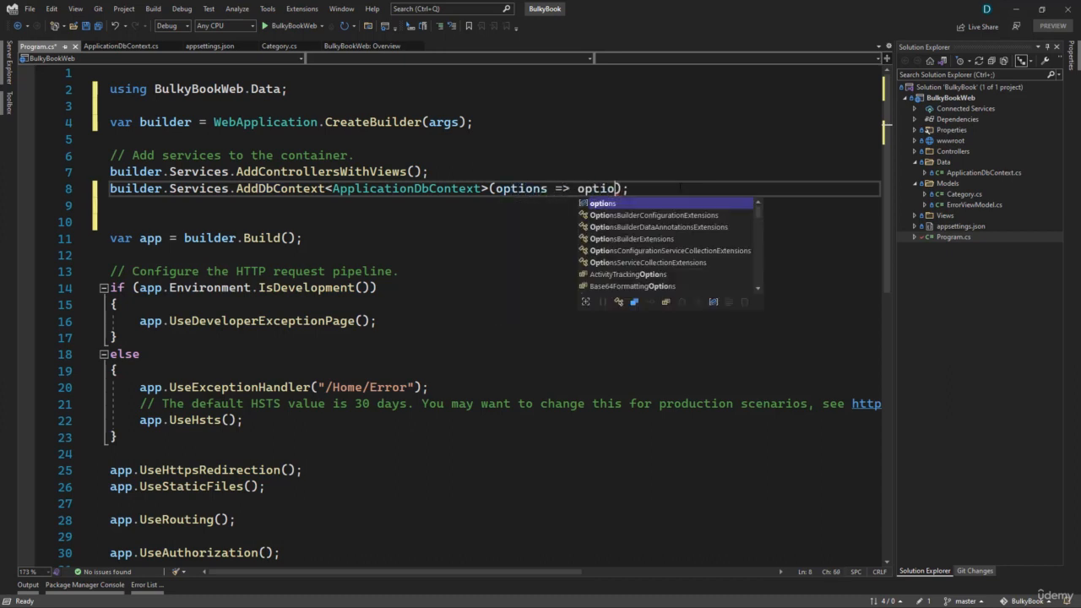
type("ns.")
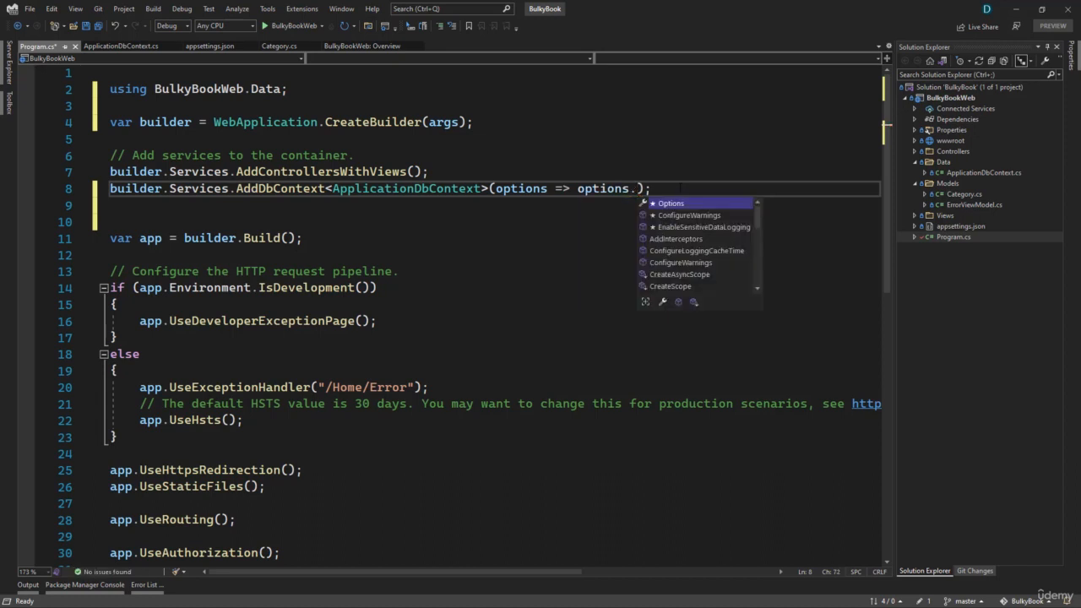
type("UseSql")
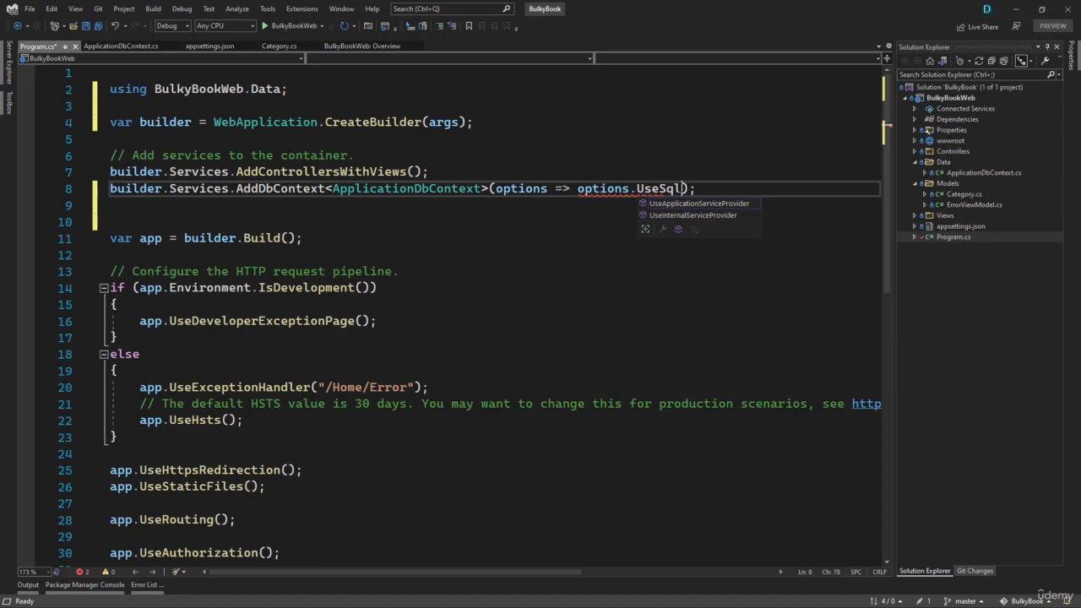
type("Server")
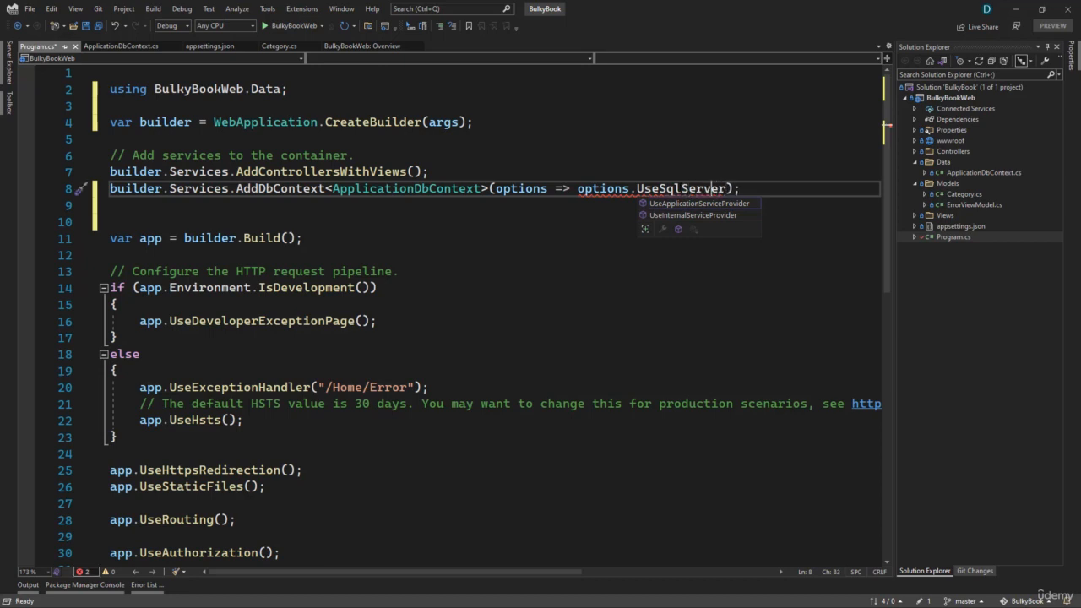
left_click(82, 189)
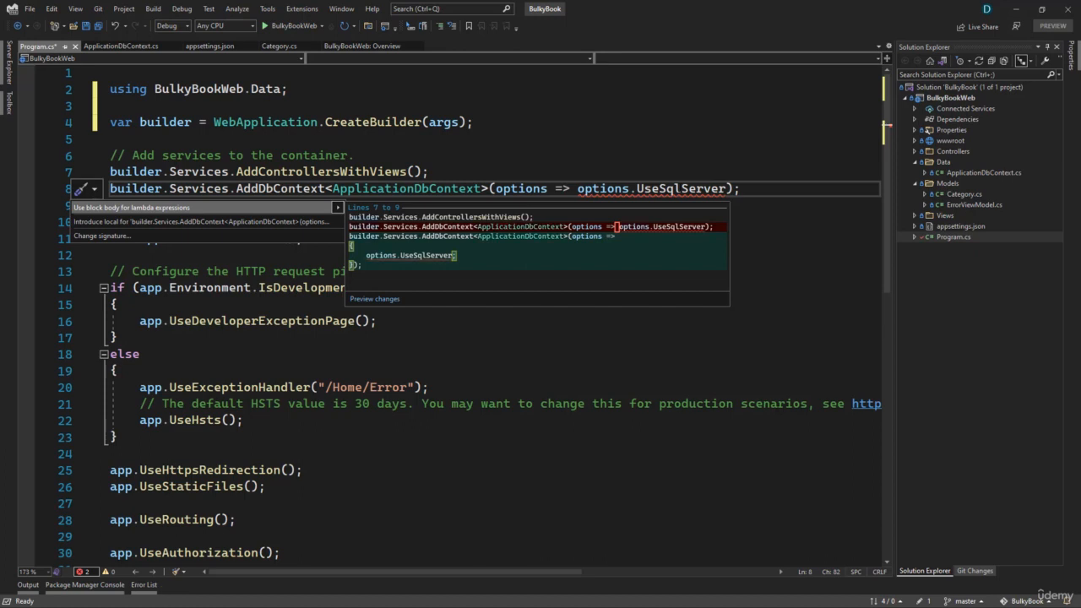
right_click(954, 97)
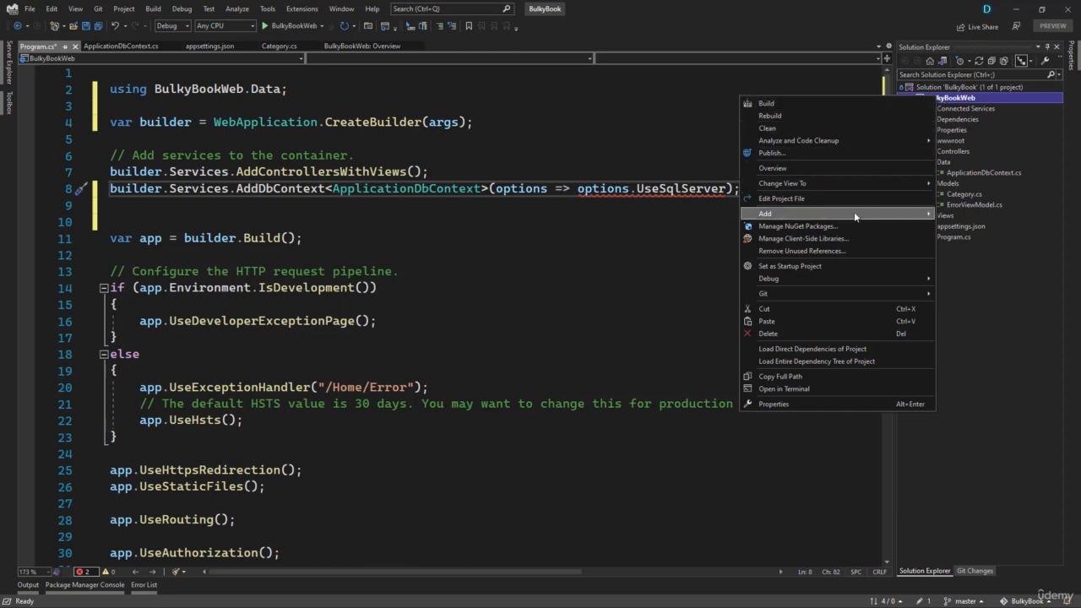
Step: Search NuGet for 'sql' and install Microsoft.EntityFrameworkCore.SqlServer
left_click(797, 226)
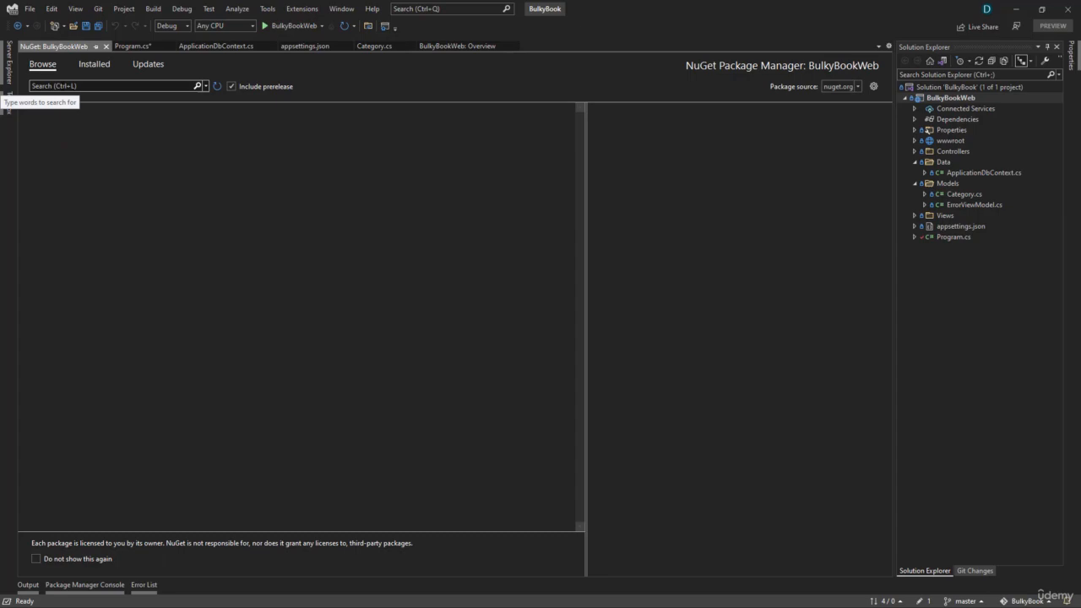
type("sqlserver")
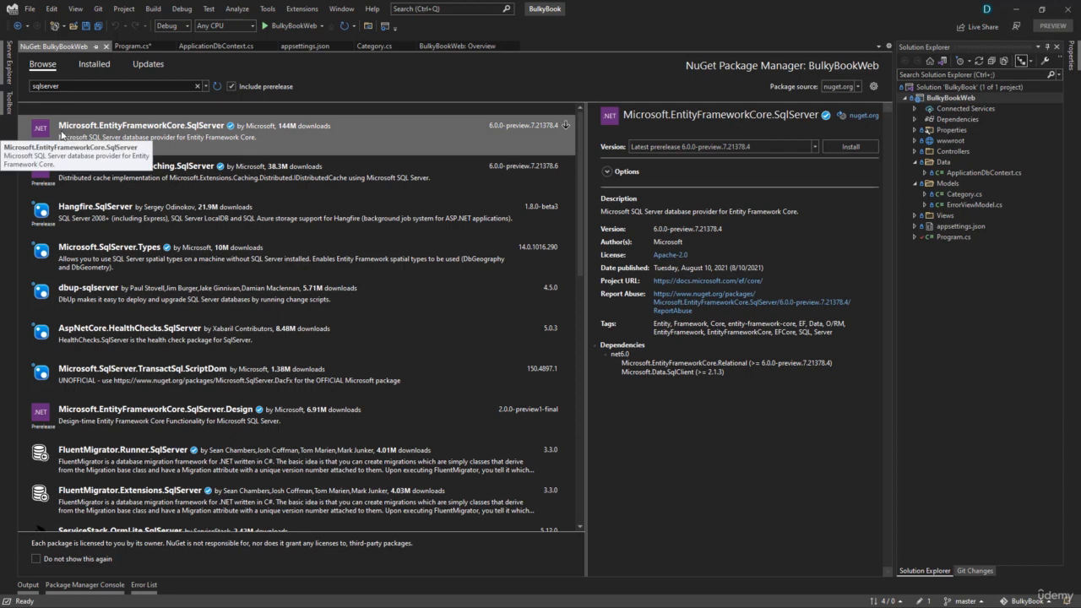
mouse_move(826, 124)
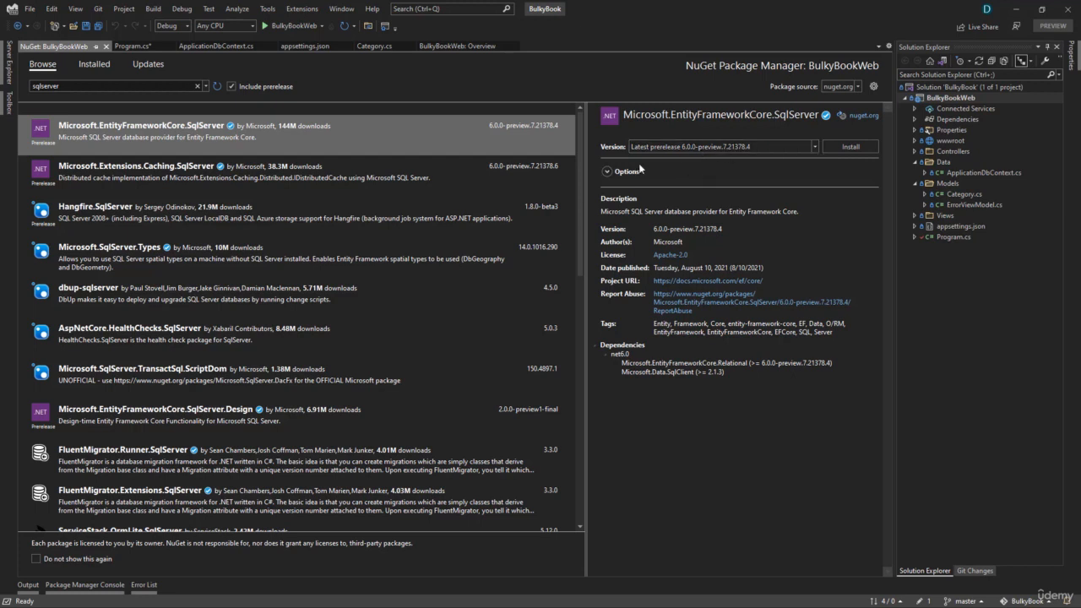
mouse_move(712, 185)
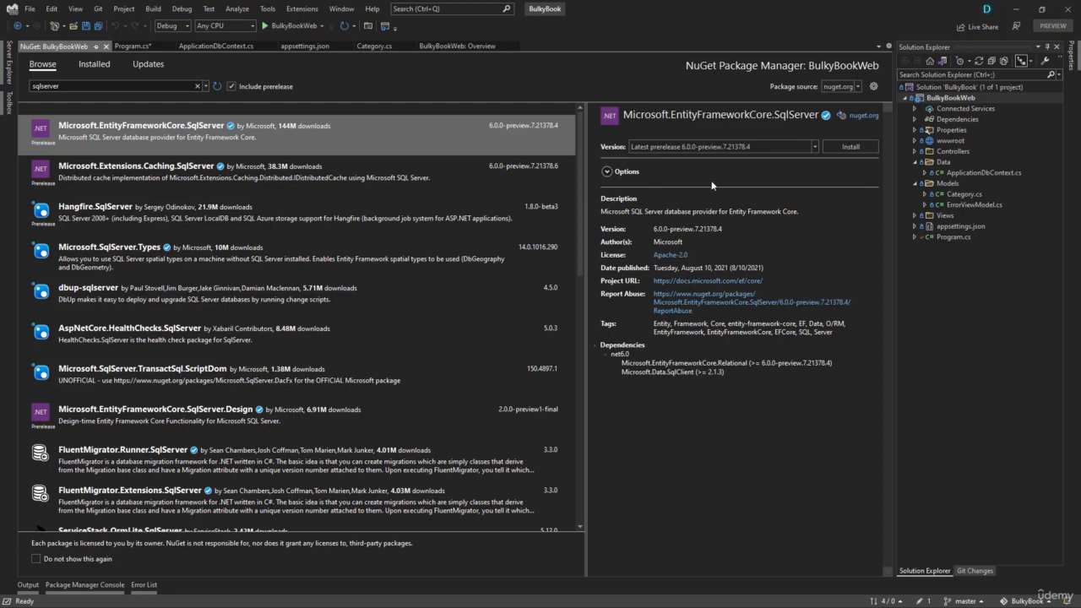
mouse_move(730, 190)
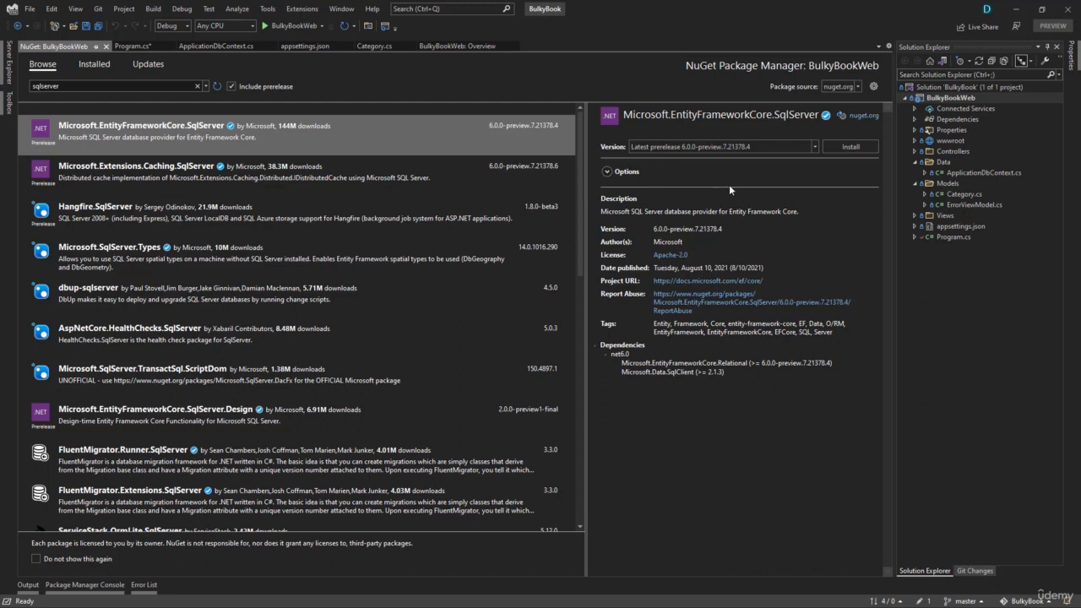
mouse_move(752, 186)
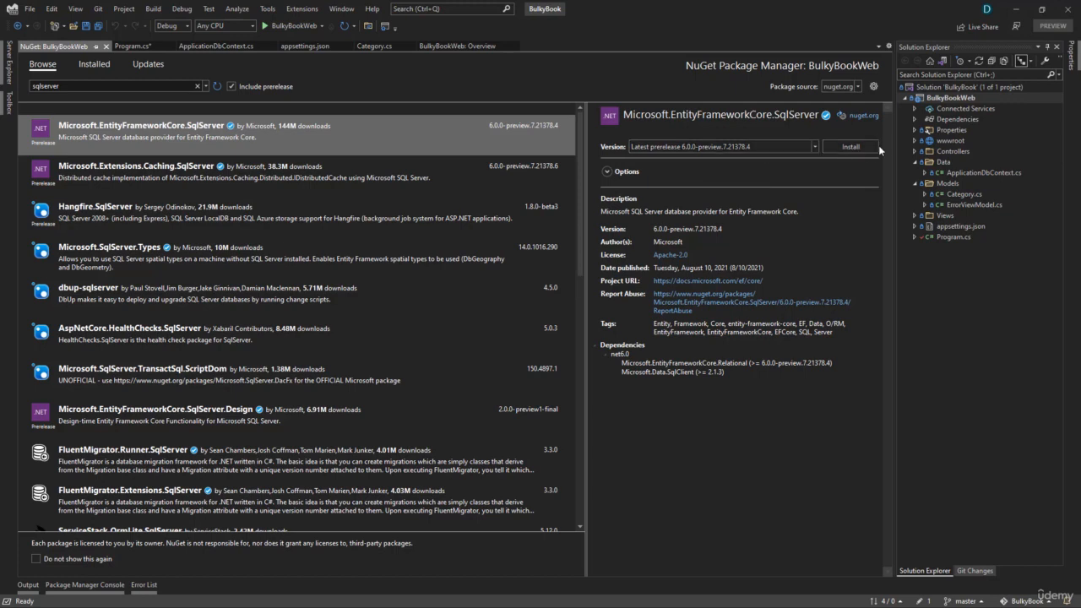
left_click(850, 146)
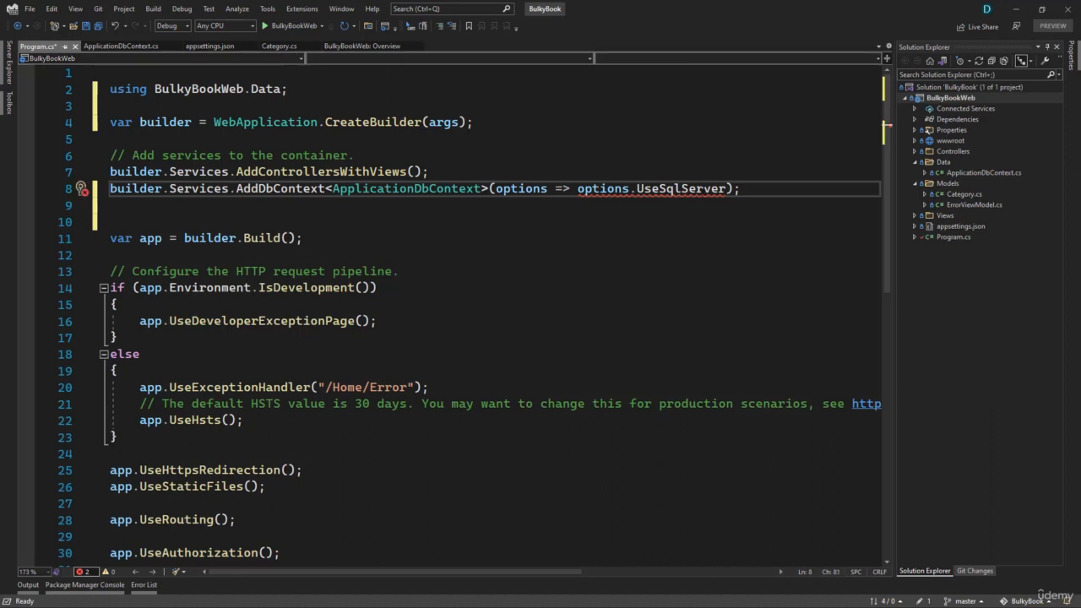
Step: Import Microsoft.EntityFrameworkCore, add UseSqlServer's parentheses, and copy 'DefaultConnection' from appsettings.json
left_click(82, 189)
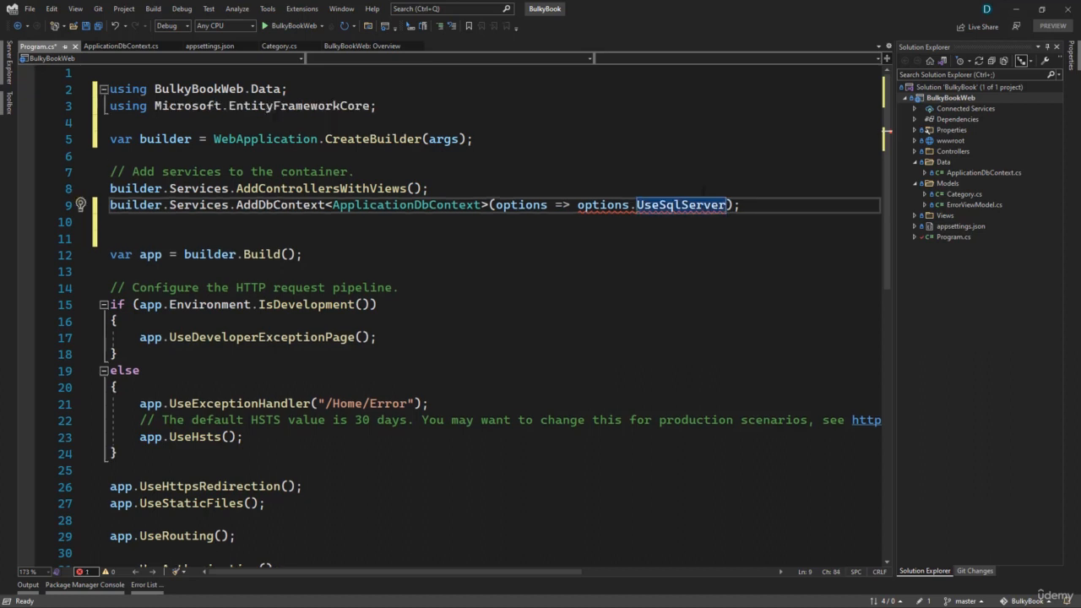
type("()")
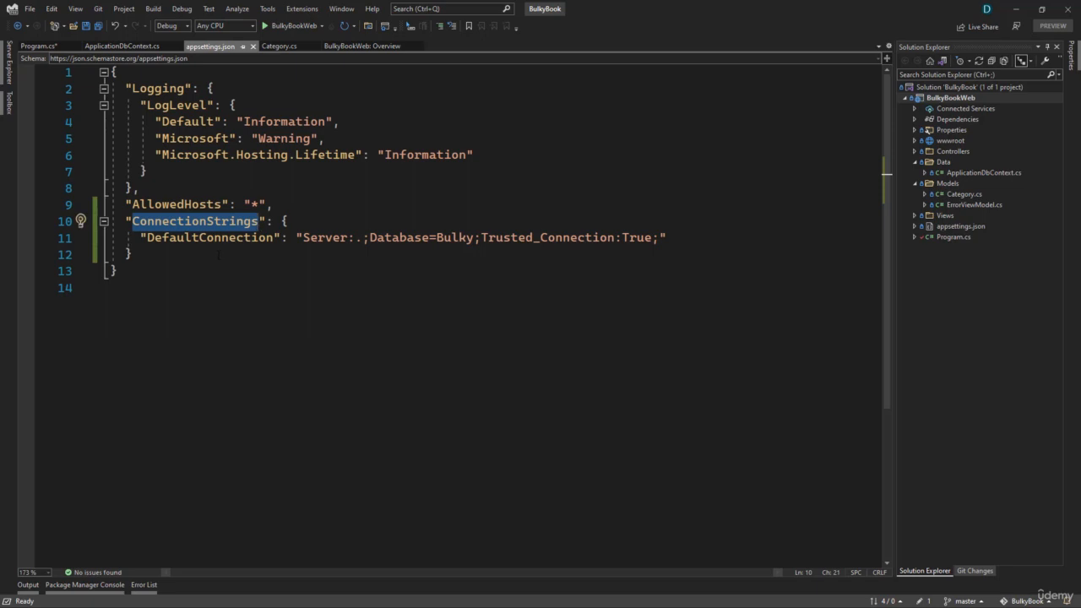
mouse_move(209, 238)
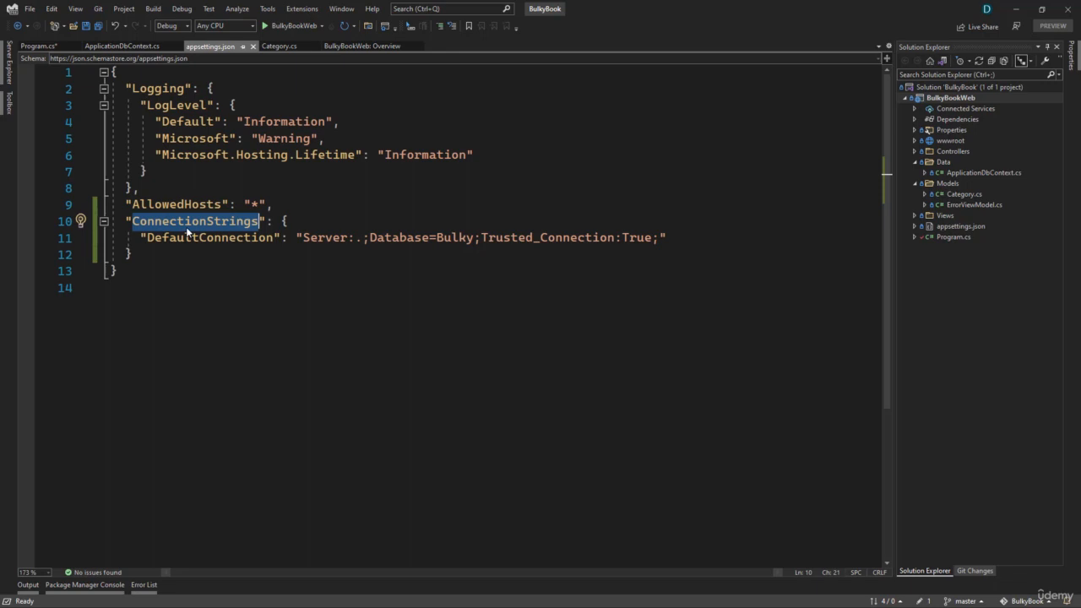
mouse_move(194, 221)
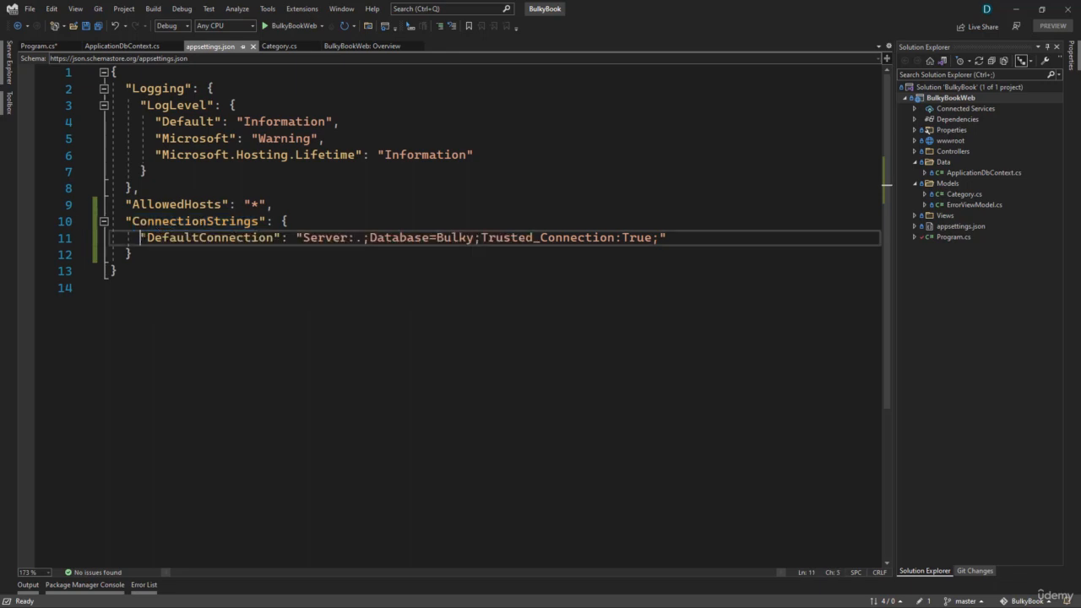
double_click(209, 238)
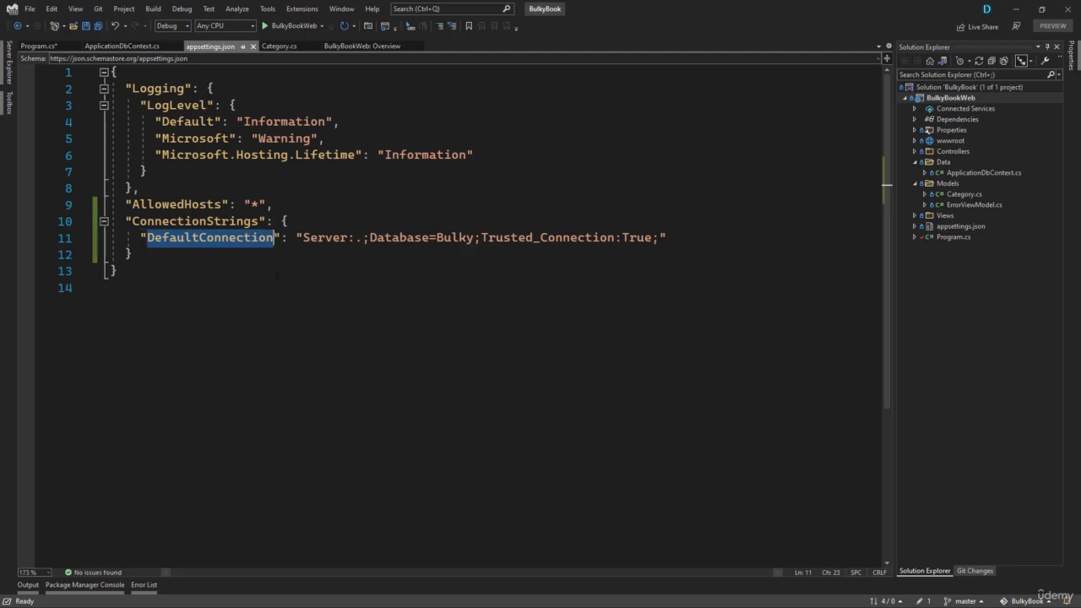
right_click(209, 237)
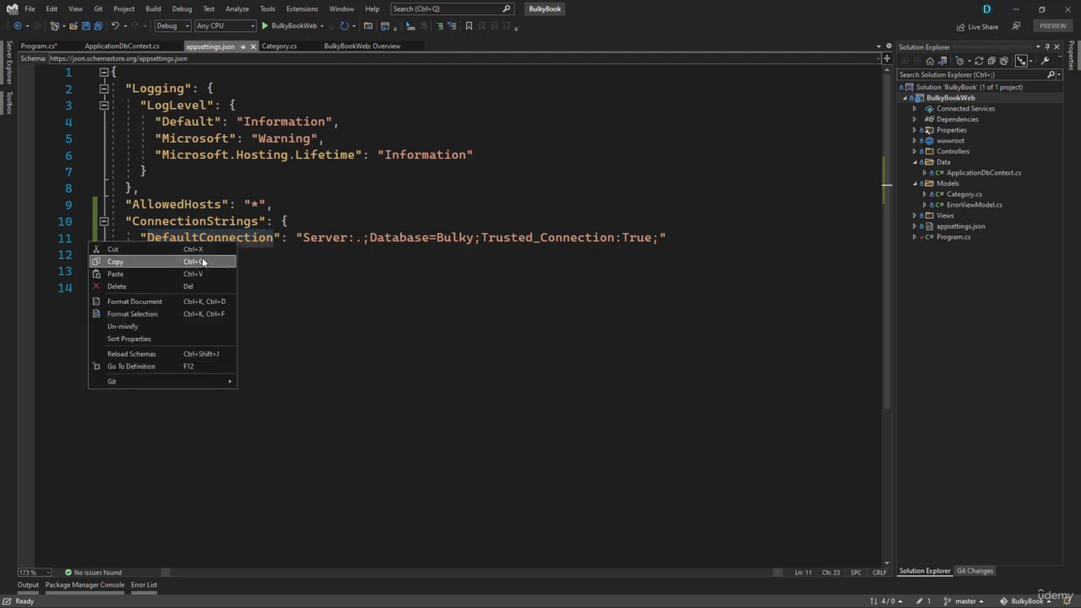
left_click(38, 45)
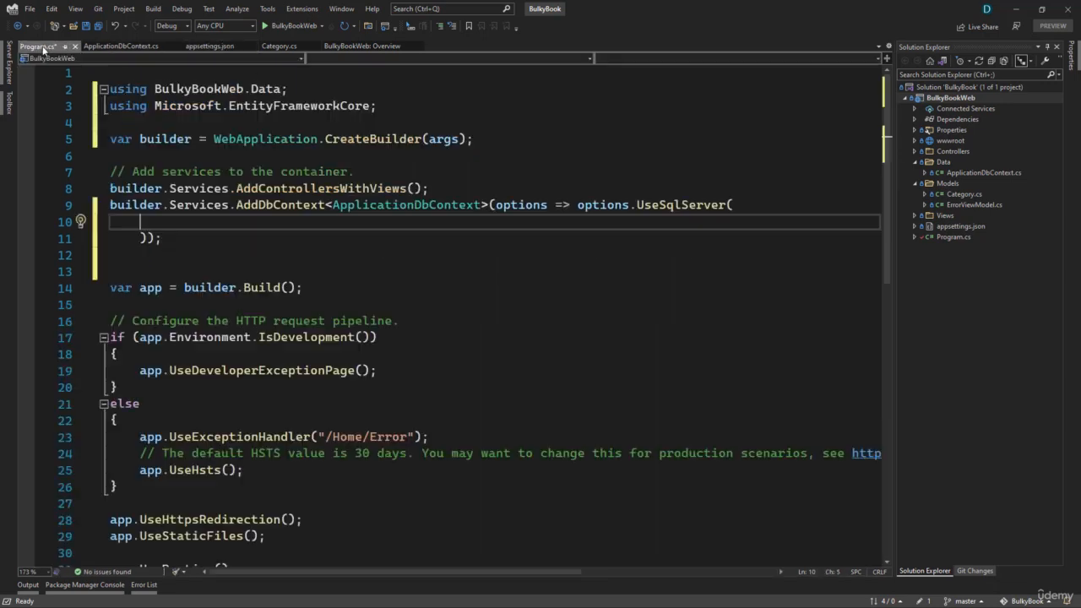
Step: Pass builder.Configuration.GetConnectionString("DefaultConnection") as UseSqlServer's argument
type("builder.Configuration.GetConnectionString(\"")
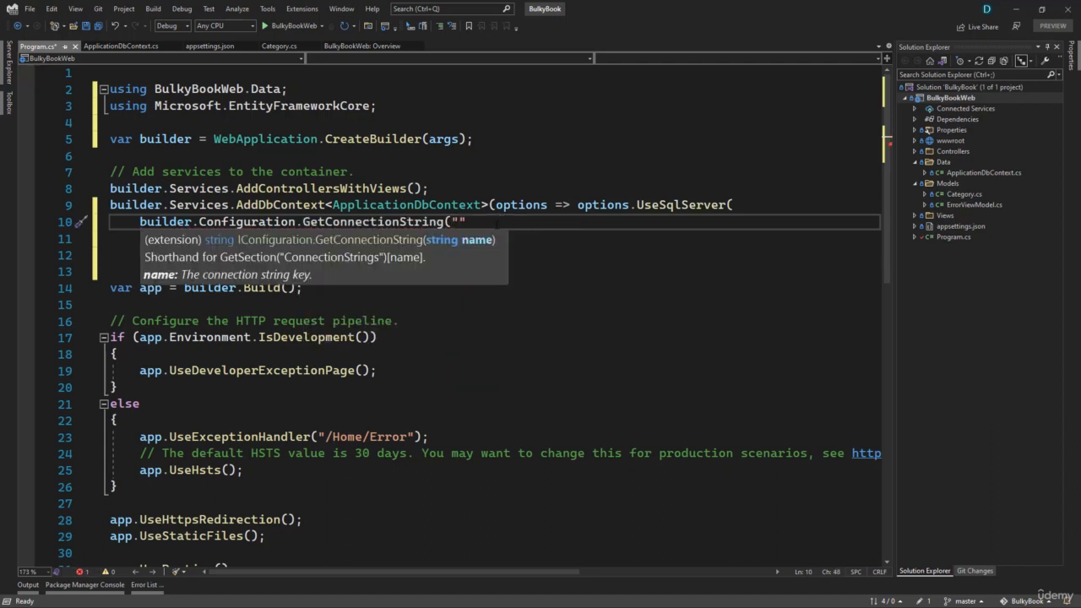
type("DefaultConnection")
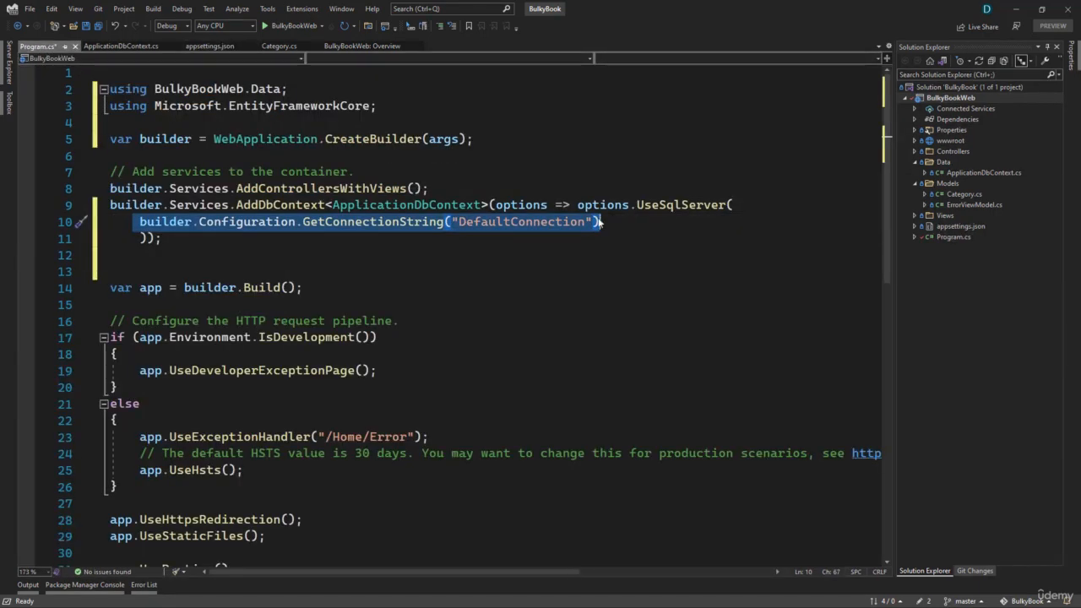
mouse_move(364, 221)
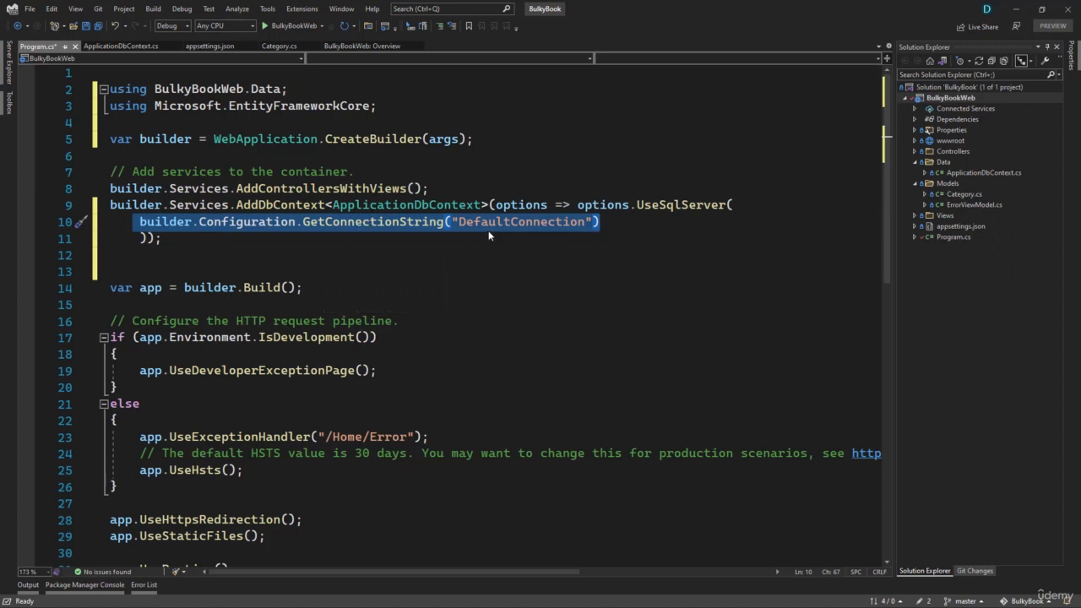
left_click(121, 46)
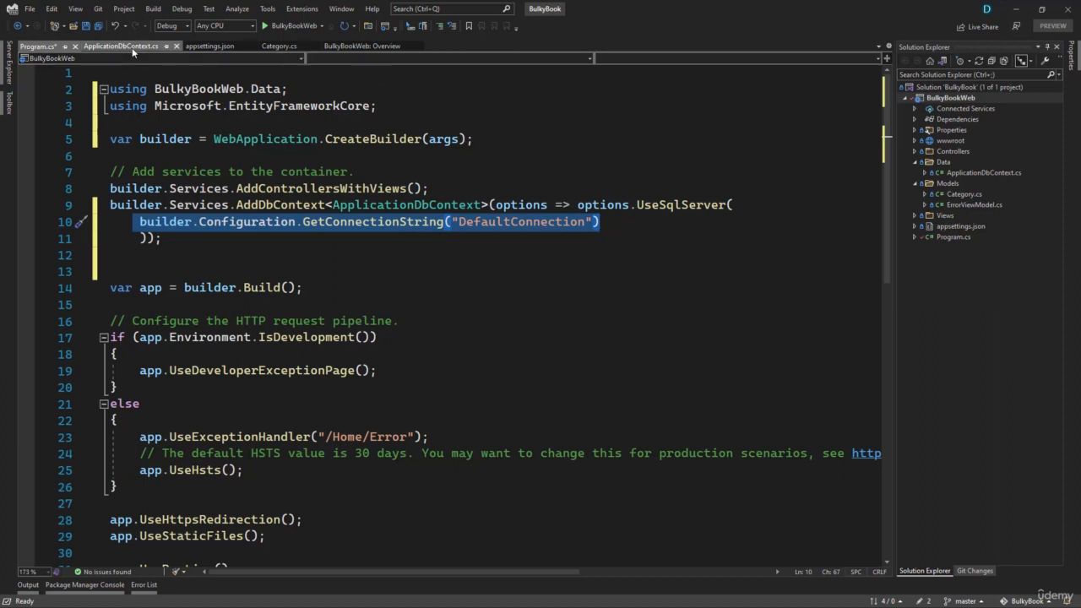
left_click(209, 46)
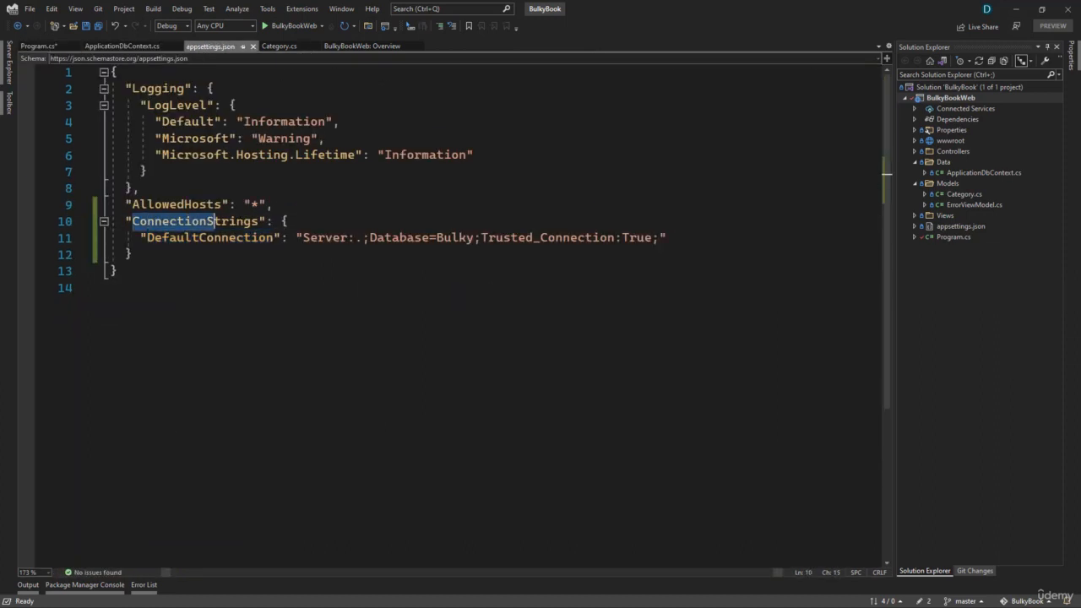
type("1")
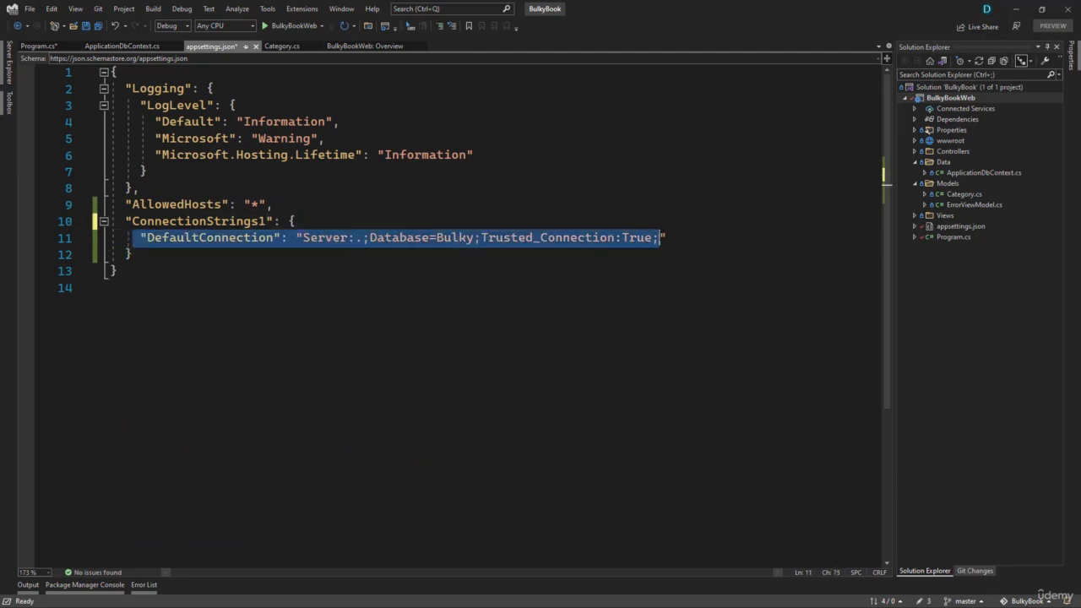
left_click(38, 46)
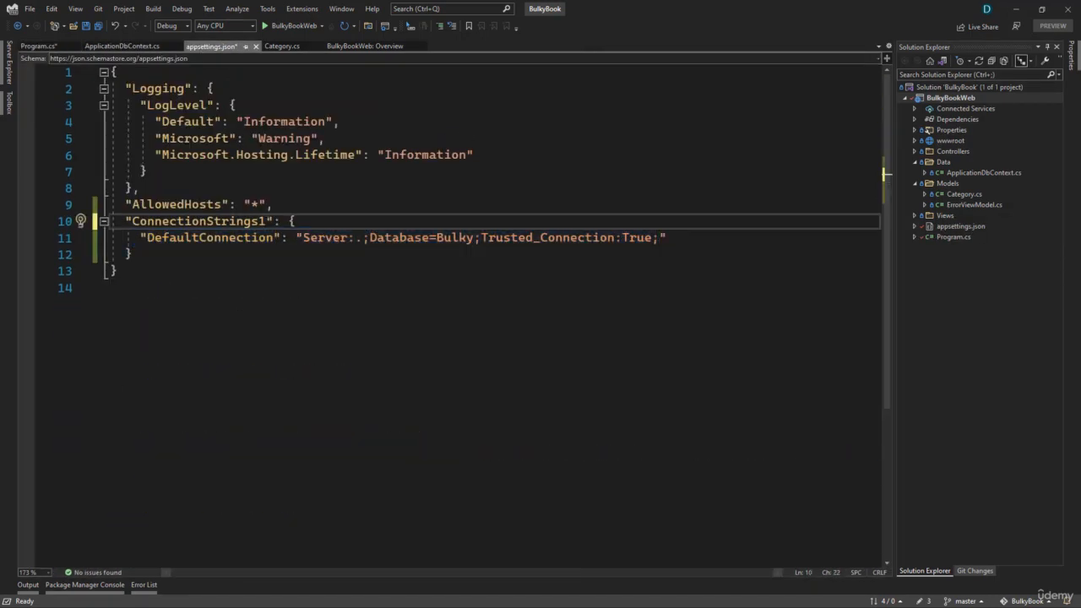
key("Backspace")
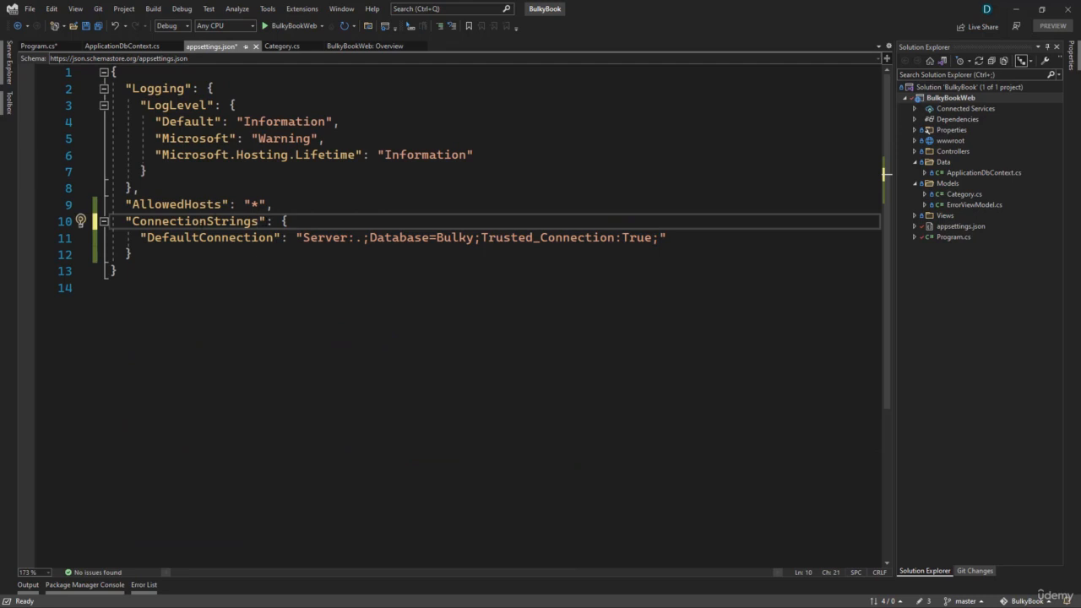
mouse_move(196, 221)
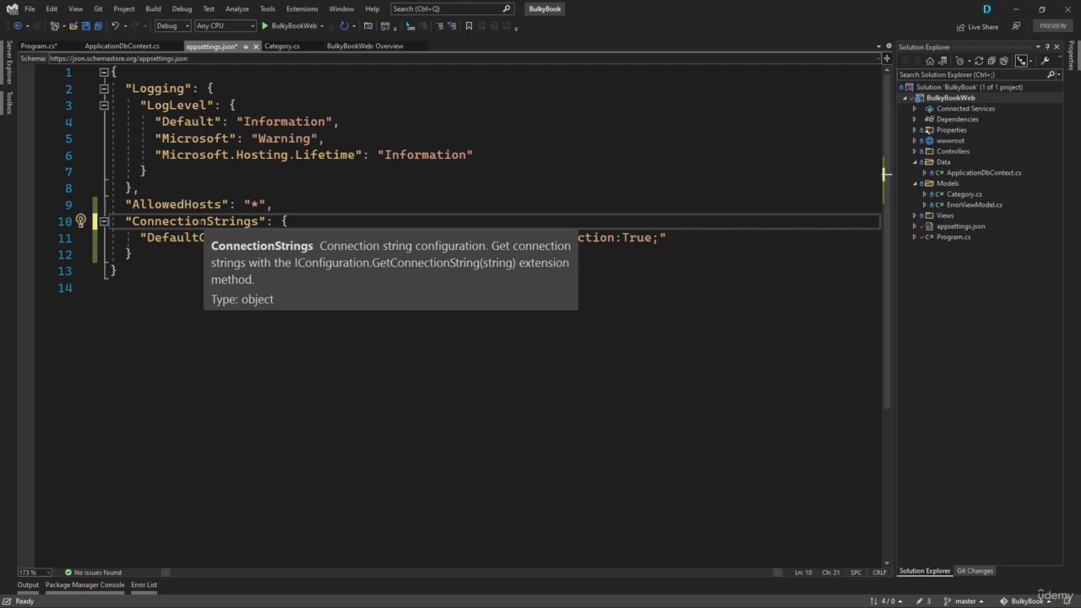
type("2")
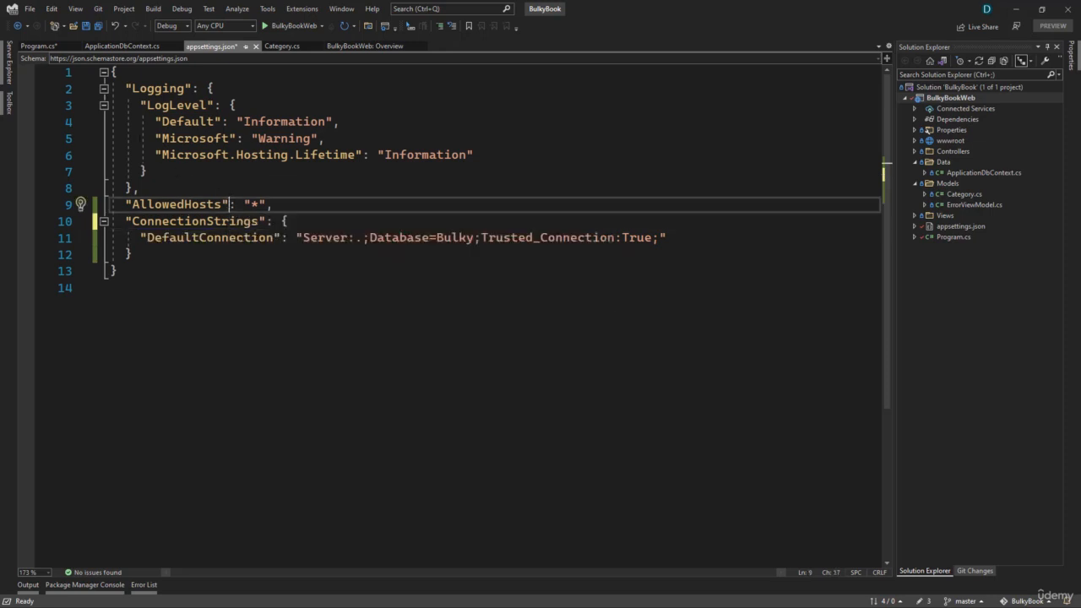
left_click(39, 46)
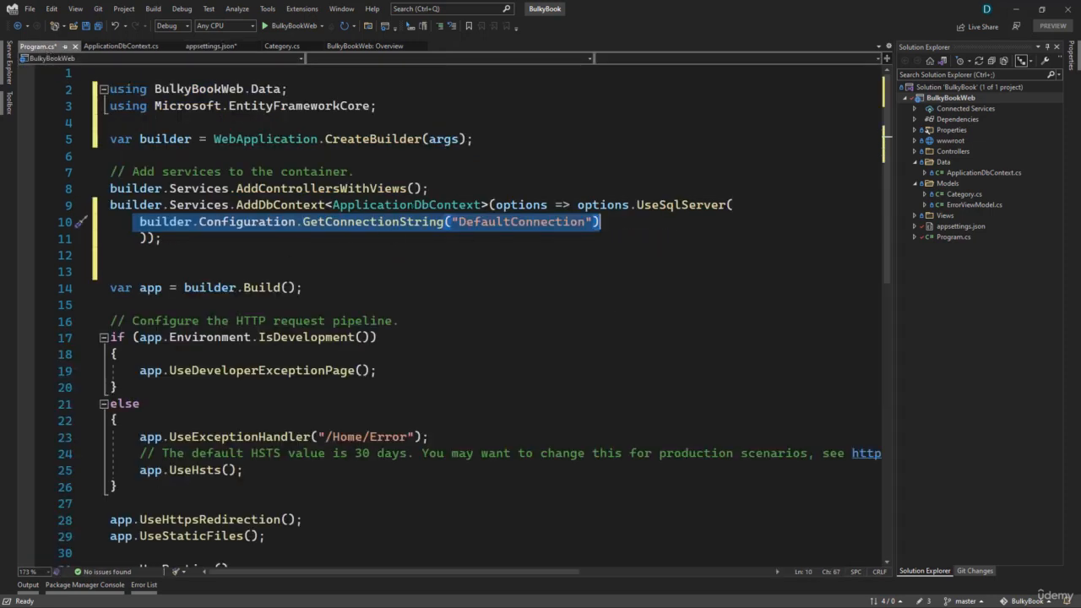